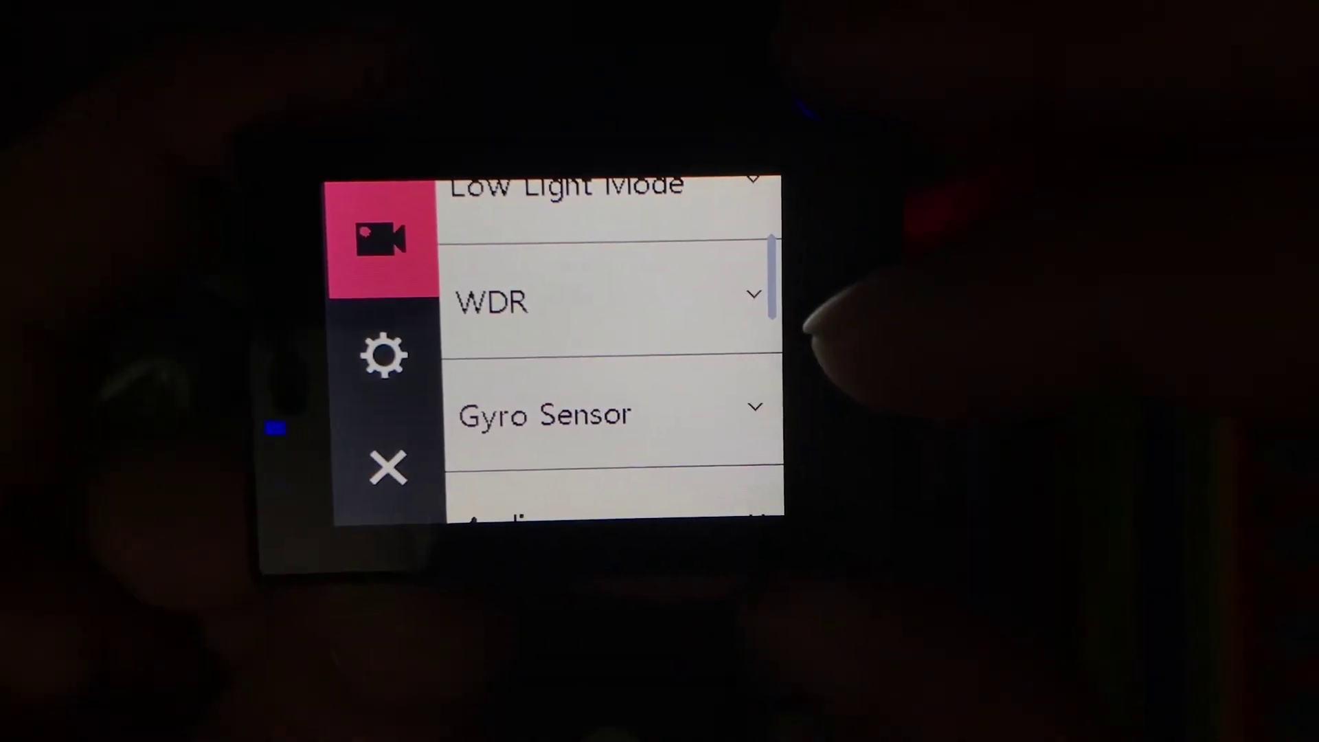
# - Browse the video settings list past WDR, Gyro Sensor, Audio and Volume to Time Stamp, Video File Format and Bit rate
pyautogui.click(598, 302)
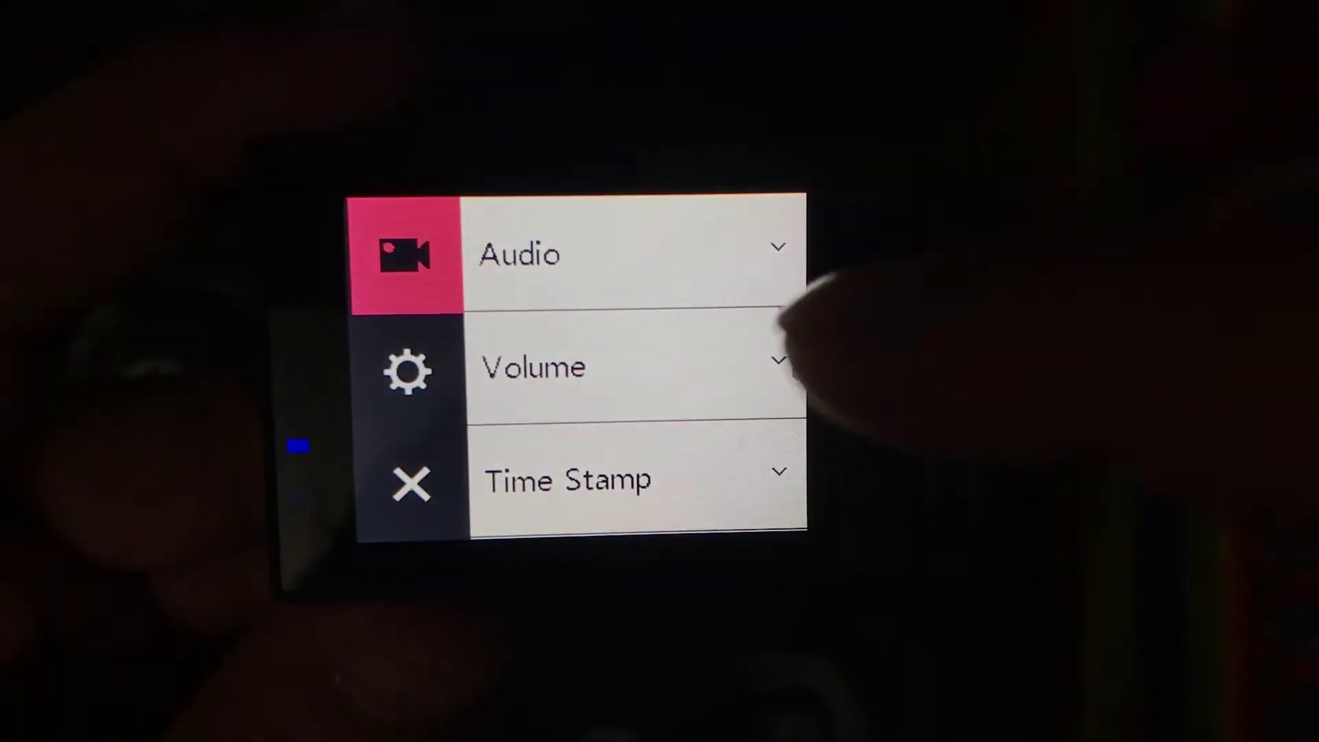
pyautogui.scroll(-3)
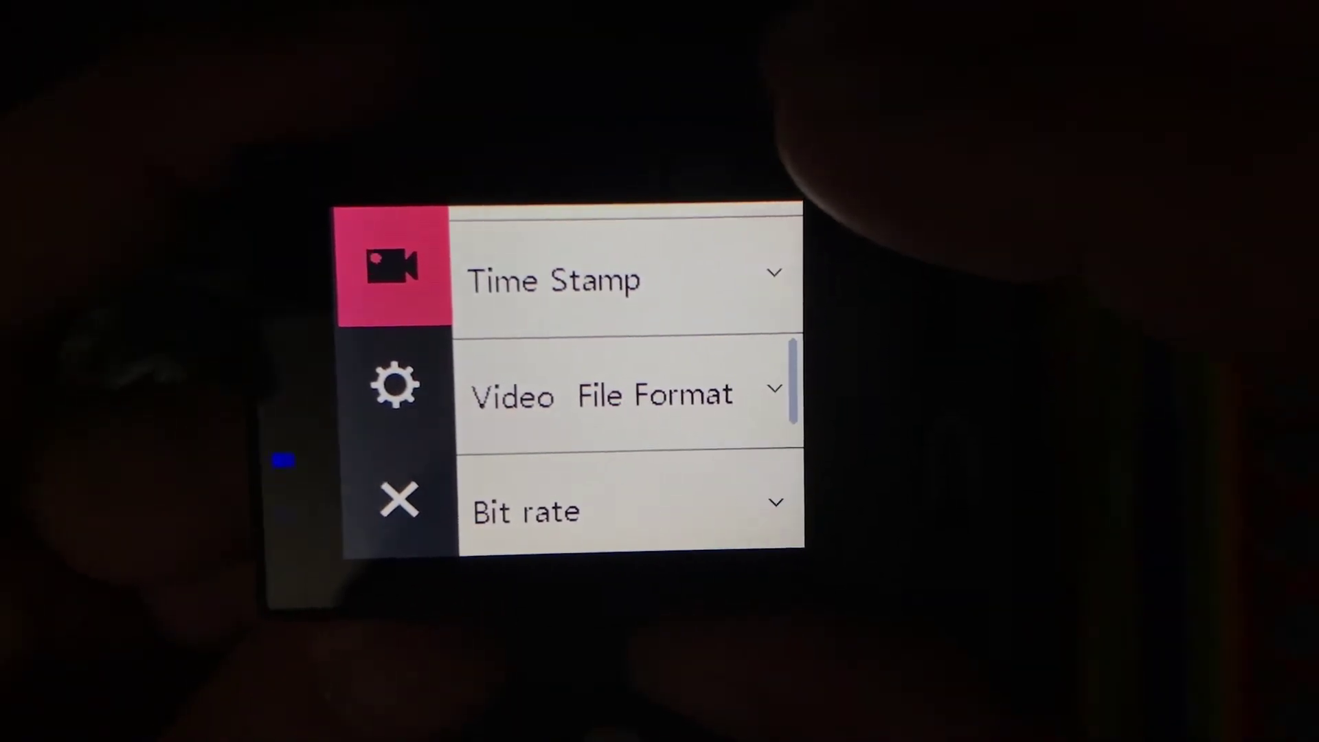